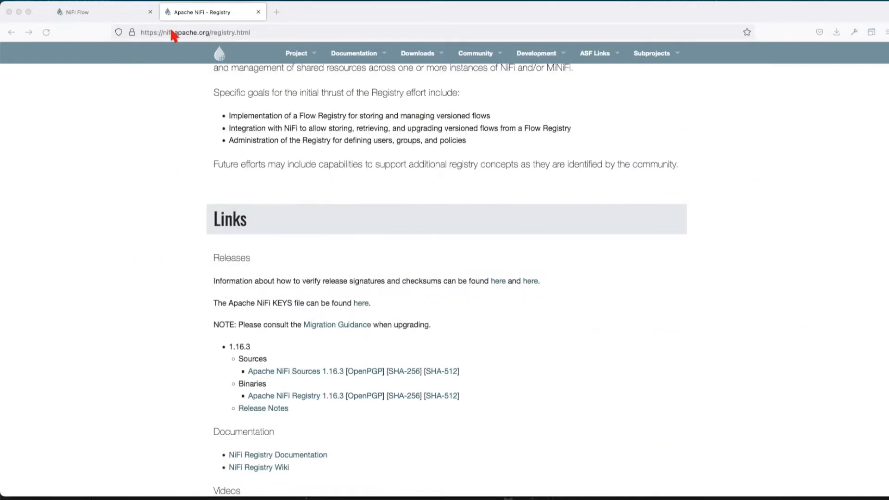
mouse_move(108, 186)
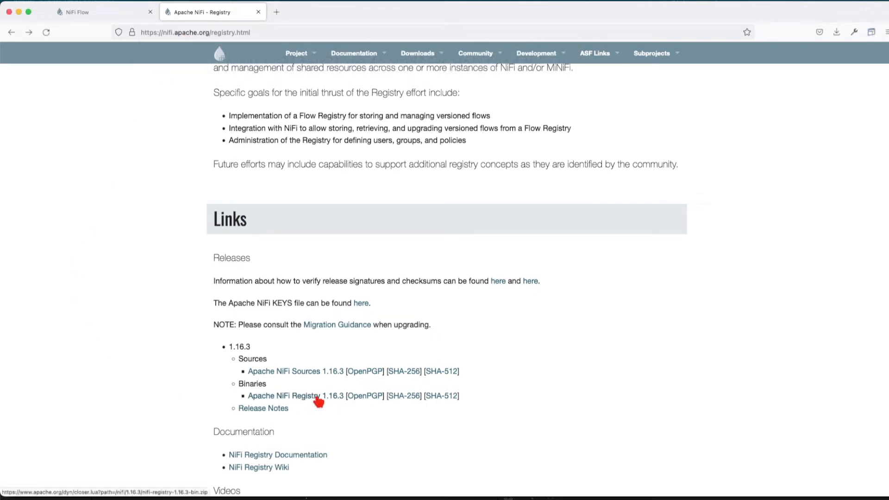
Step: Download nifi-registry-1.16.3-bin.zip into /opt and unzip it
click(294, 395)
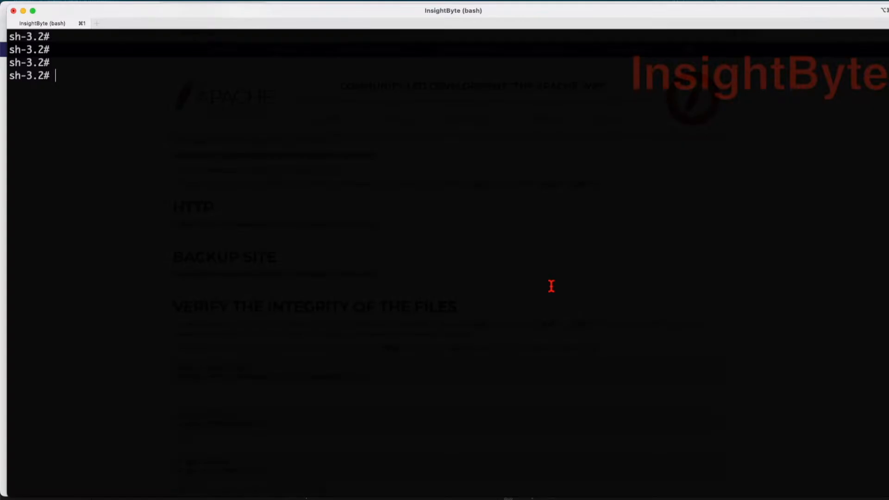
text(cd /opt/)
text(wget)
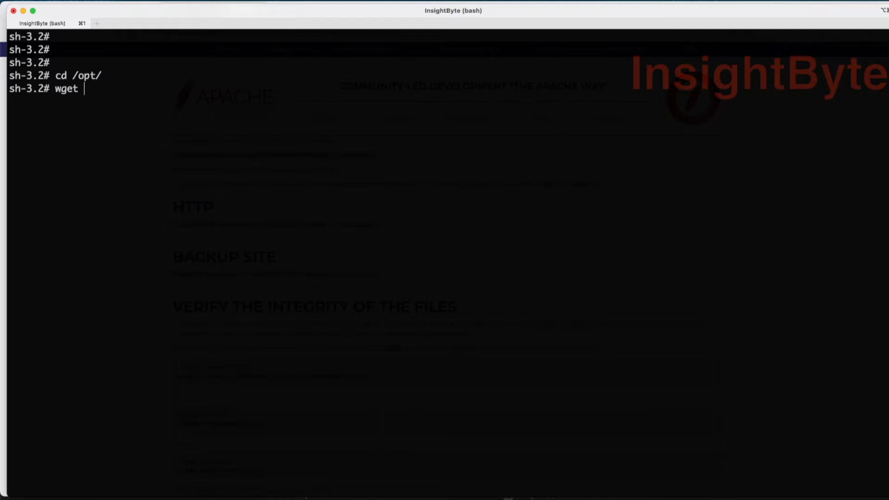
text(https://dlcdn.apache.org/nifi/1.16.3/nifi-registry-1.16.3-bin.zip)
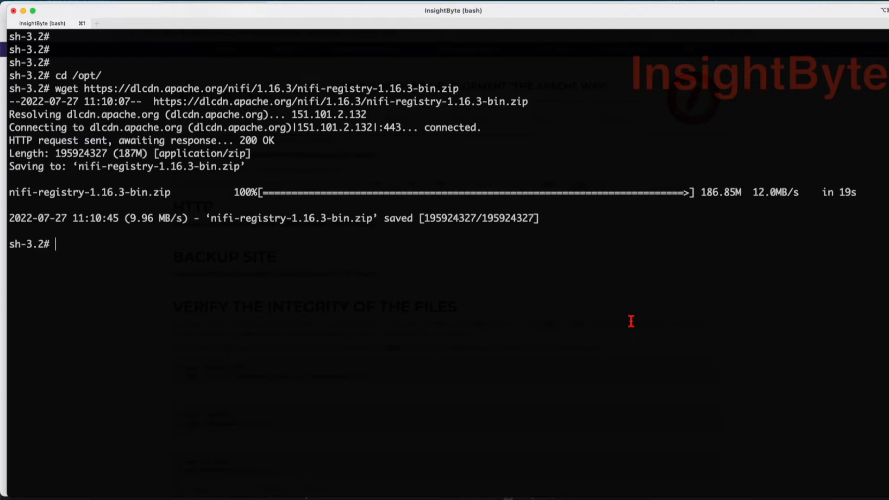
text(unzip nifi-registry-1.16.3-bin.zip)
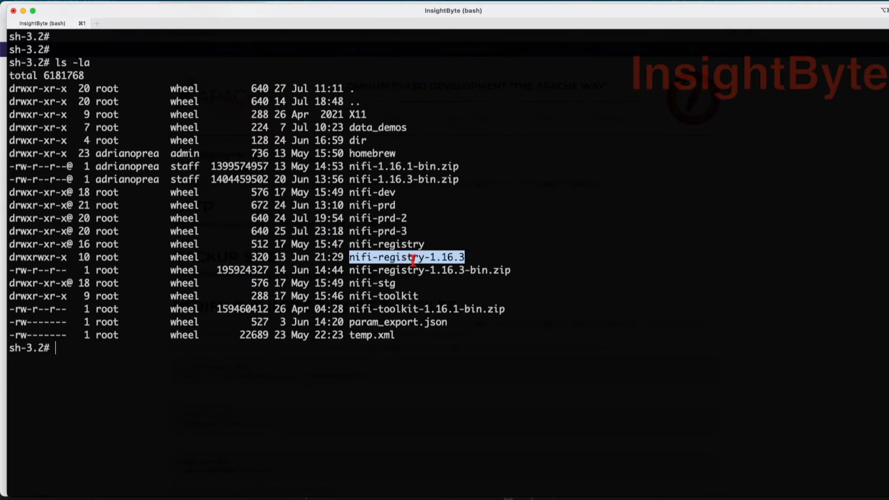
Step: In nifi-registry-1.16.3/conf, back up nifi-registry.properties as nifi-registry.properties.old
text(cd)
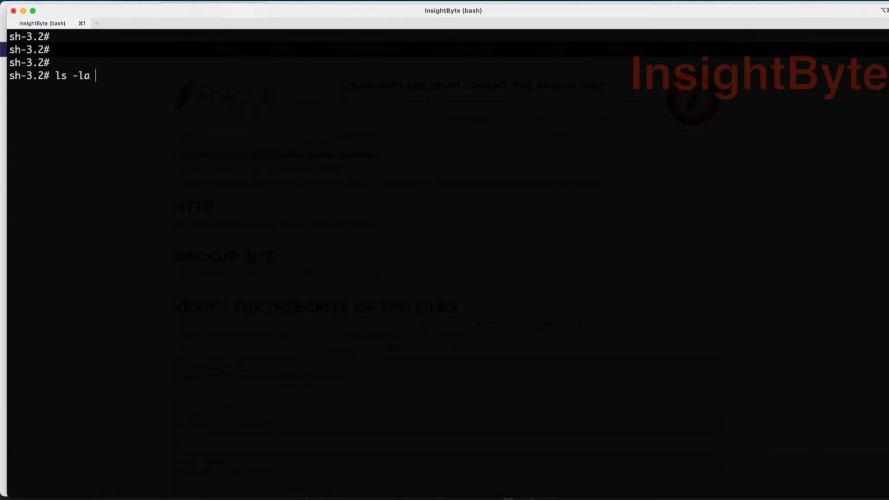
text(cd p)
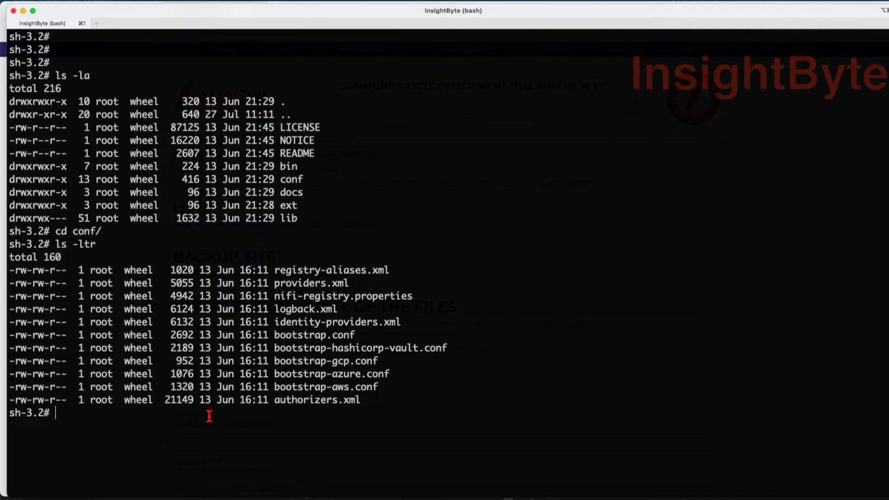
text(cp)
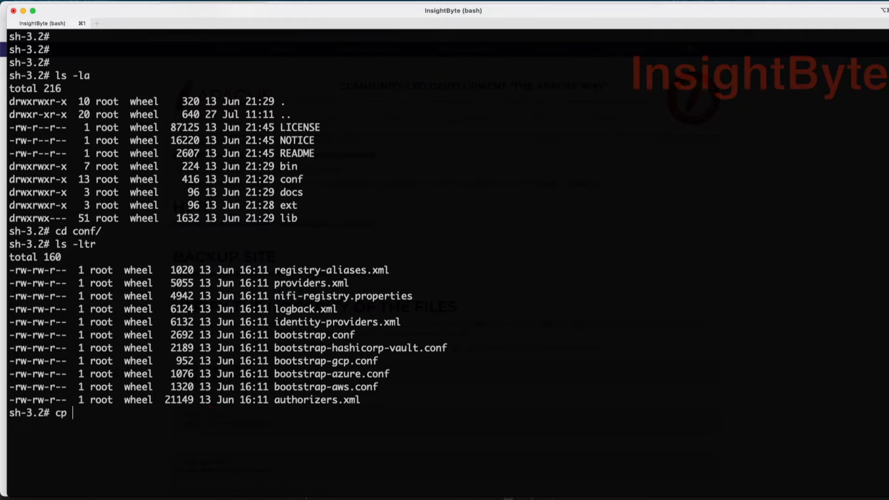
text(nifi-registry.properties nifi-registry.properties.)
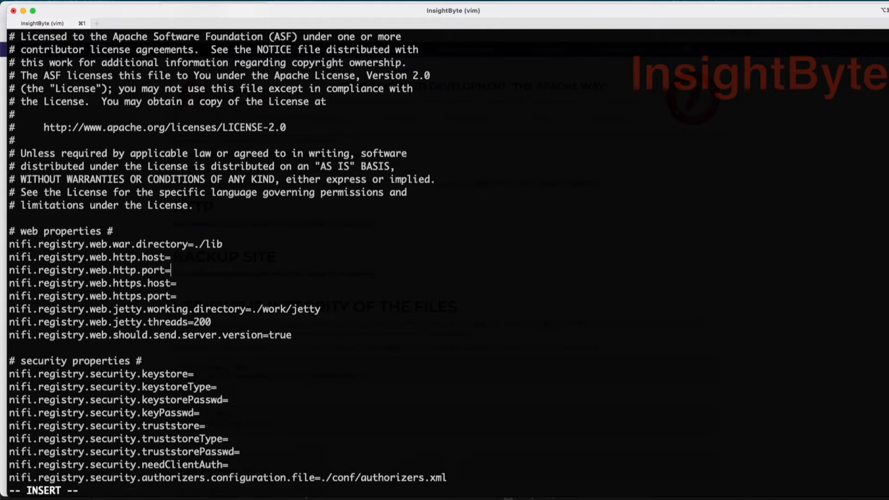
Step: Set the HTTPS host to localhost and port 19443 with the keystore/truststore settings
key(down)
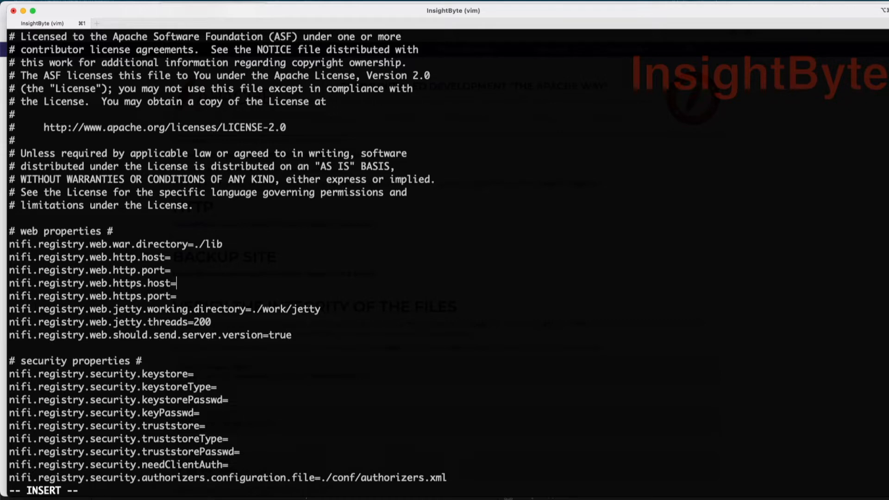
text(localhost)
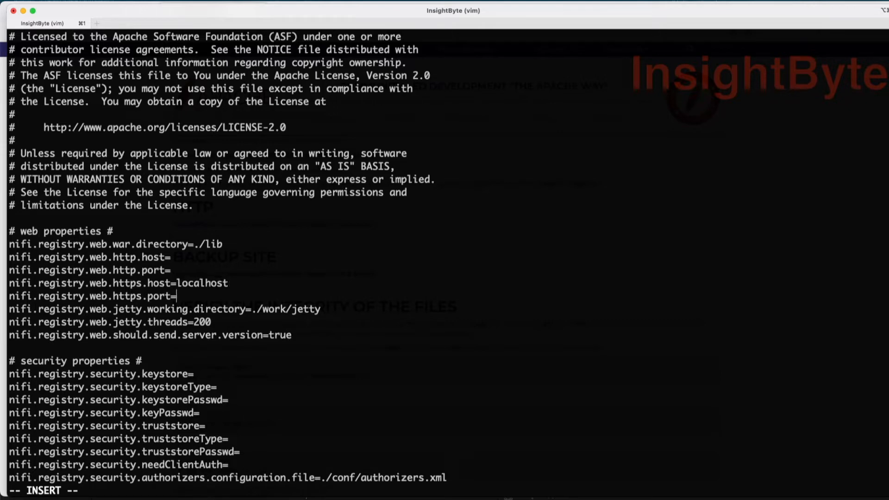
text(1)
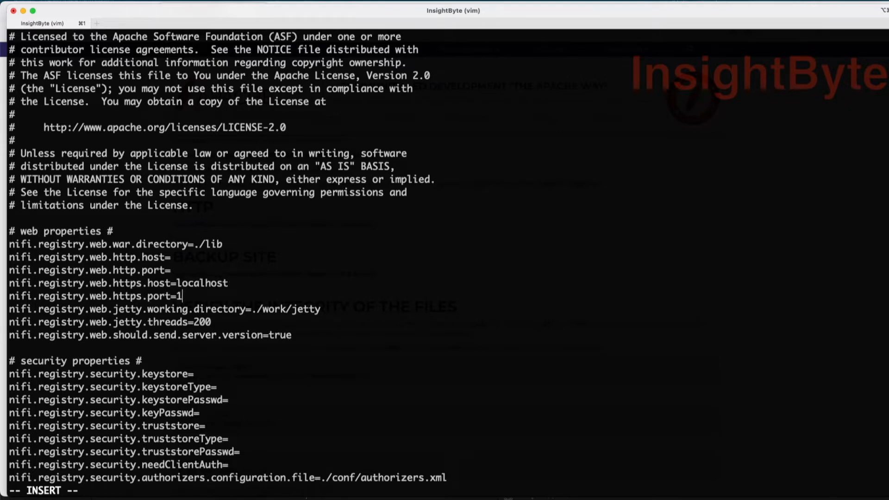
text(9443)
click(122, 386)
text(jks)
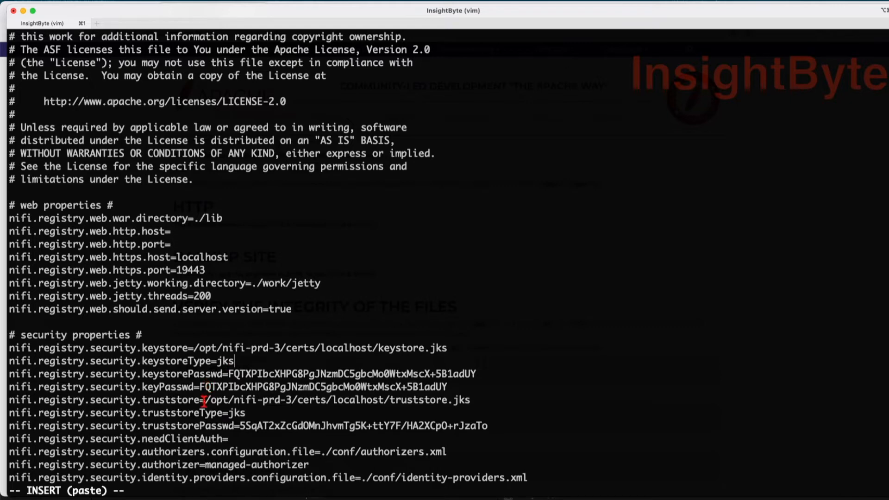
mouse_move(186, 413)
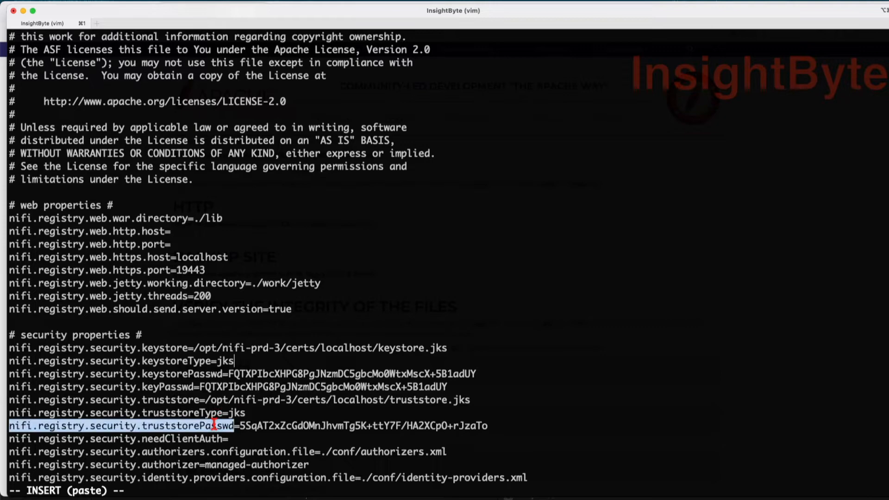
scroll(down, 3)
text(:wq!)
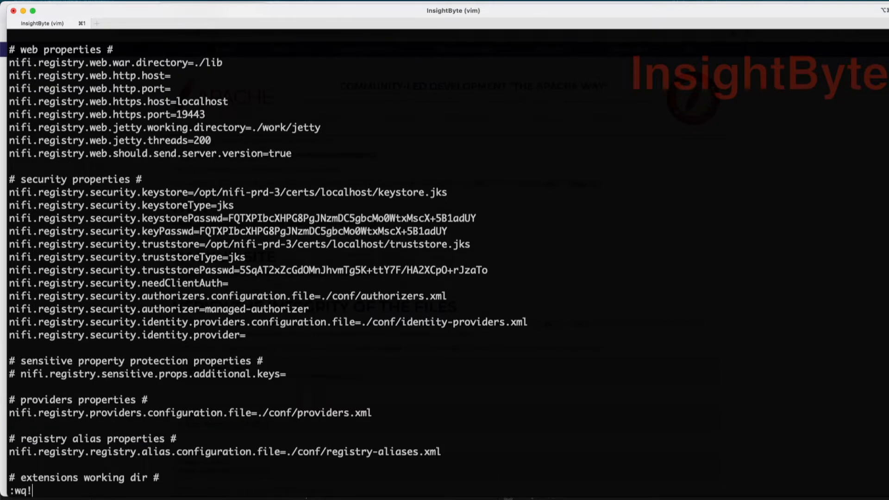
Step: Save the properties file and load authorizers.xml in Vim
key(enter)
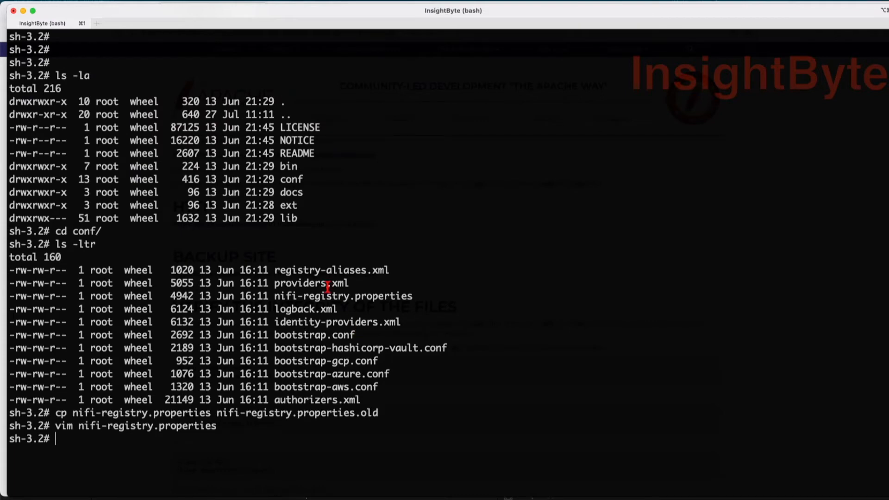
text(vim)
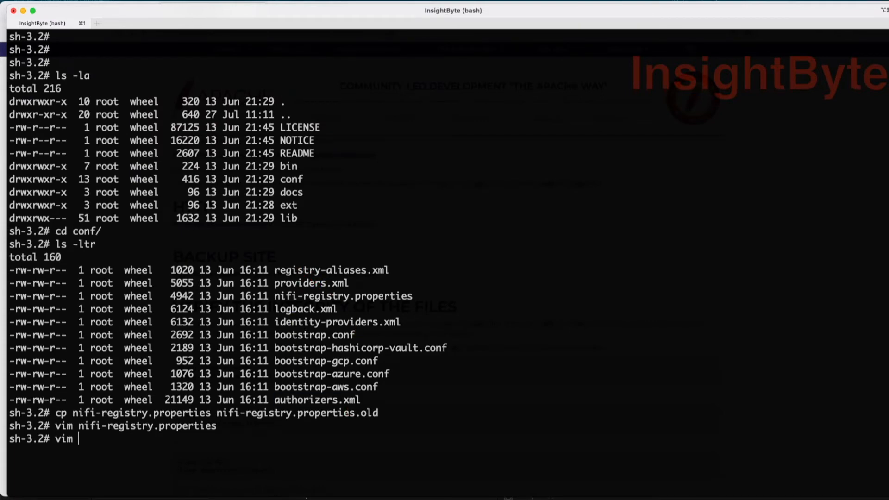
text(authorizers.xml)
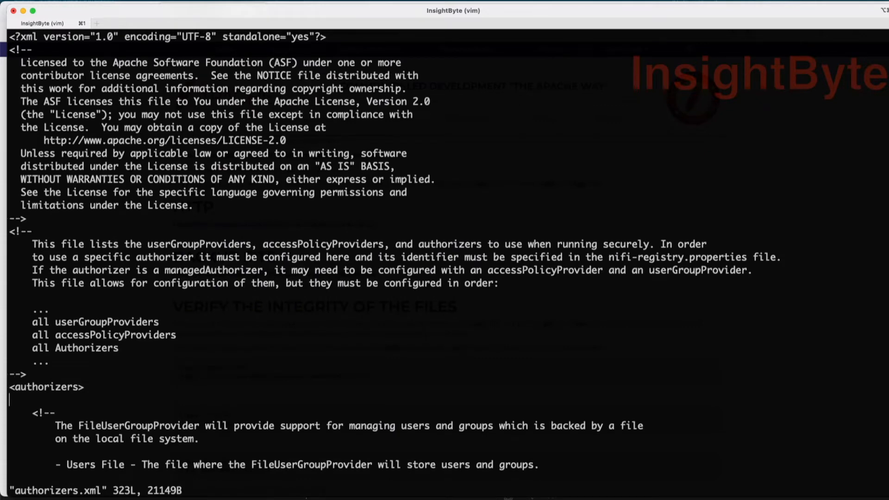
scroll(down, 3)
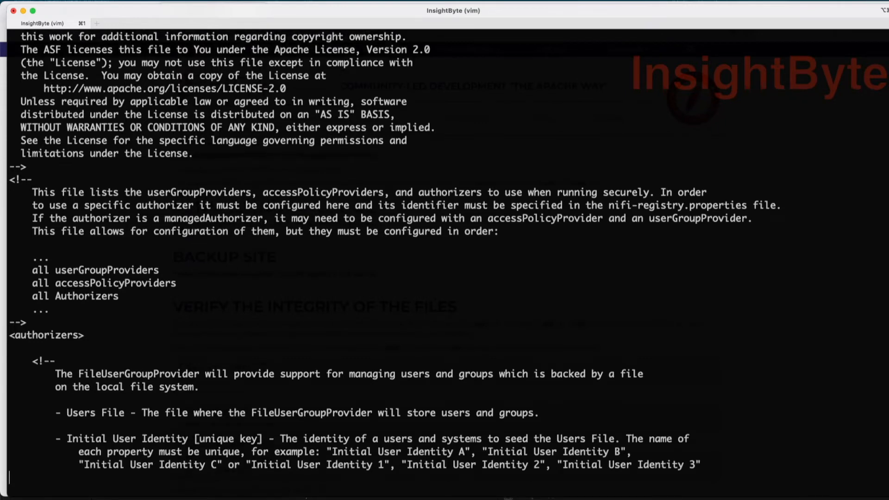
scroll(down, 3)
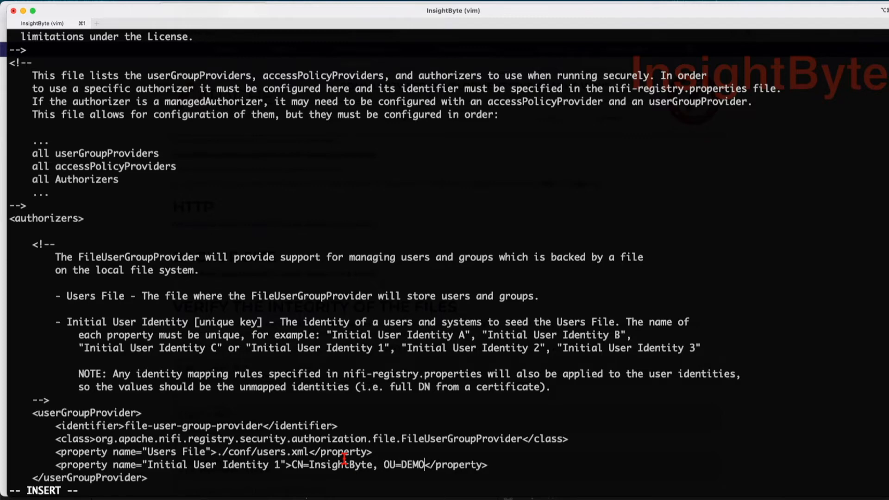
Step: Set Initial User Identity 1 and Initial Admin Identity to CN=InsightByte, OU=DEMO
scroll(down, 3)
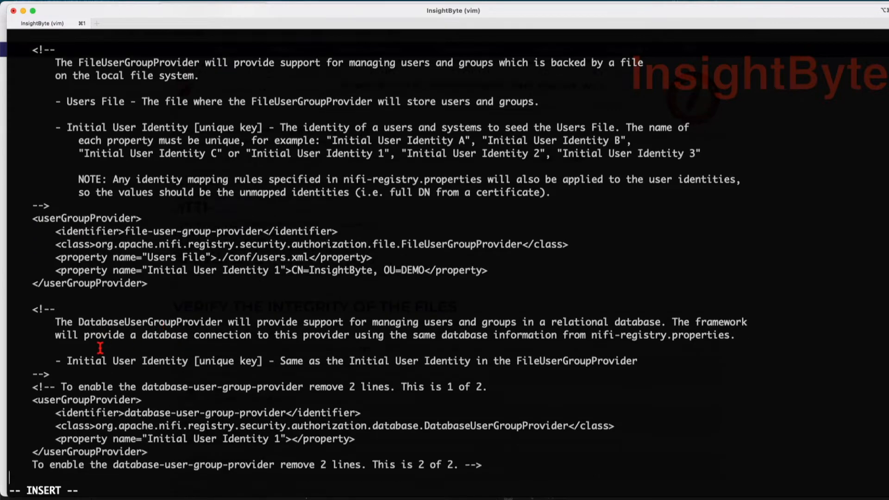
scroll(down, 3)
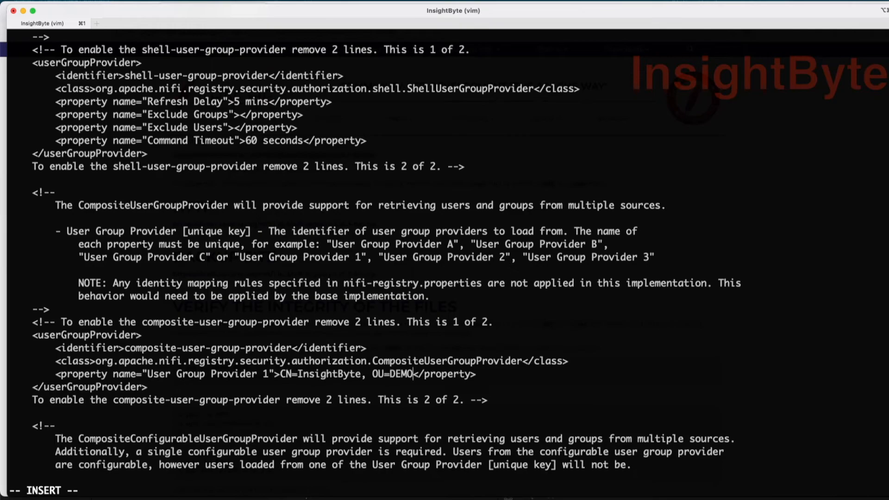
scroll(down, 3)
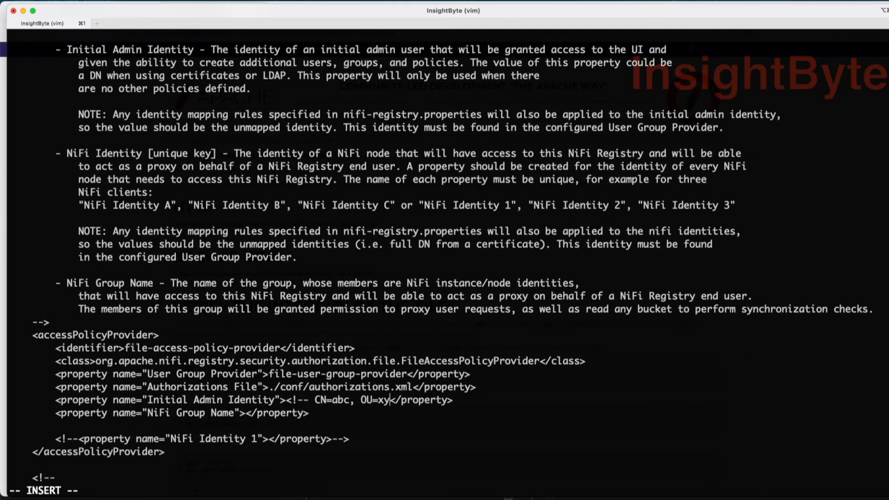
text(CN=InsightByte, OU=DEMO)
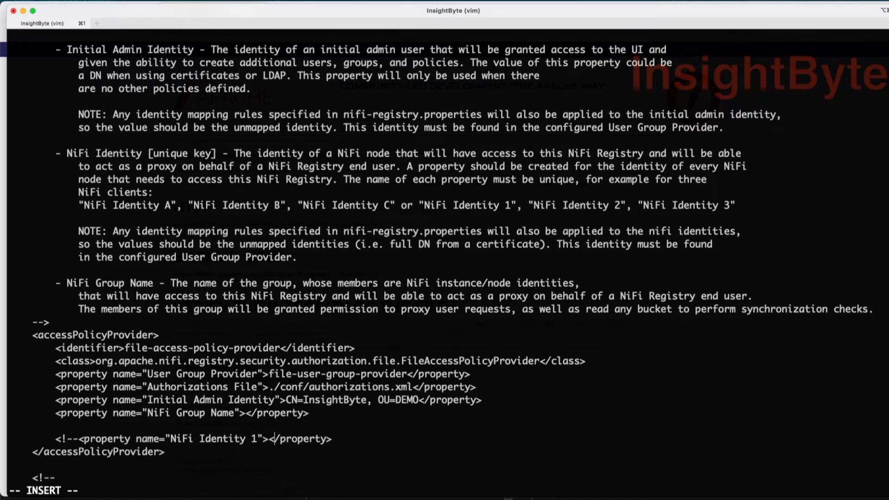
text(CN=InsightByte, OU=DEMO)
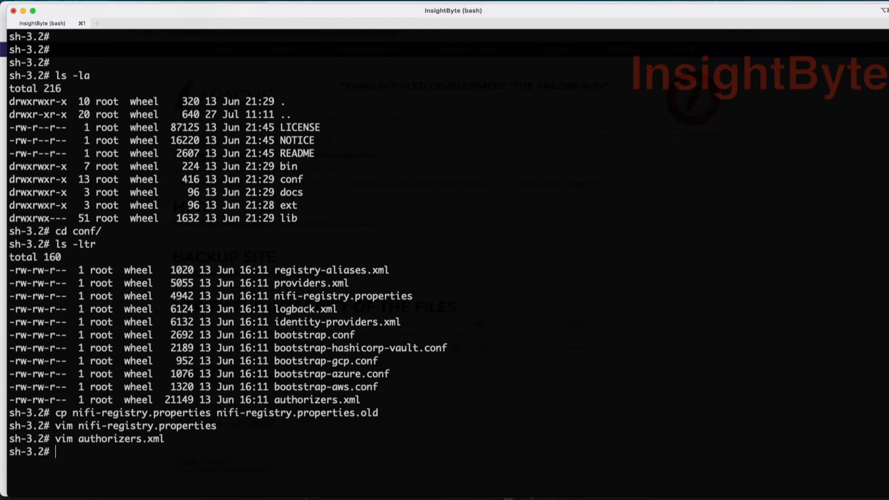
Step: Run ./nifi-registry.sh start from the bin folder
text(pwd)
text(cd bin/)
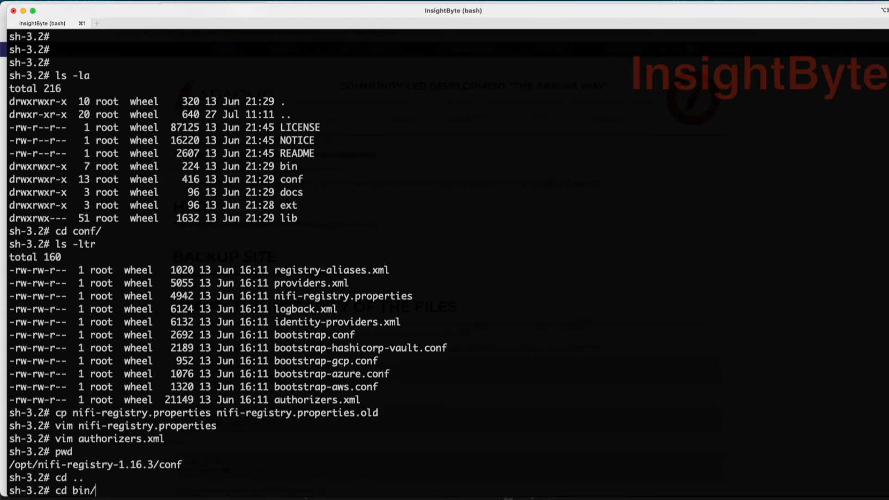
text(./nifi-registry.)
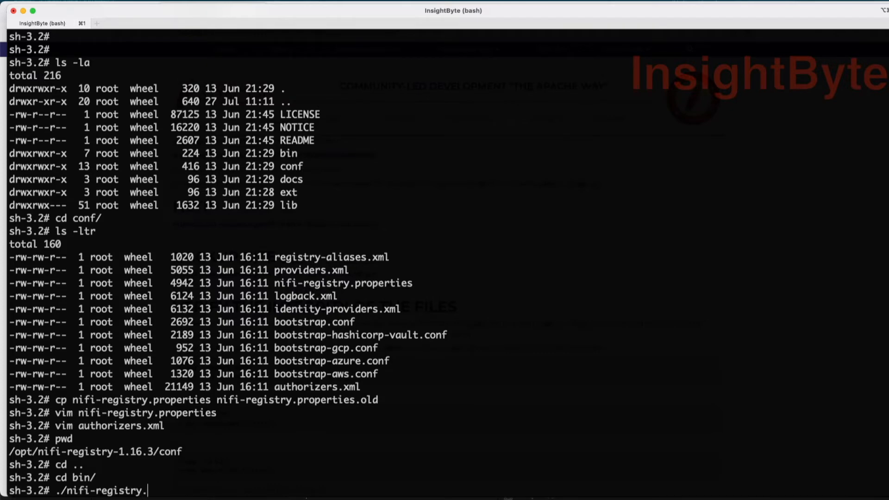
text(sh start)
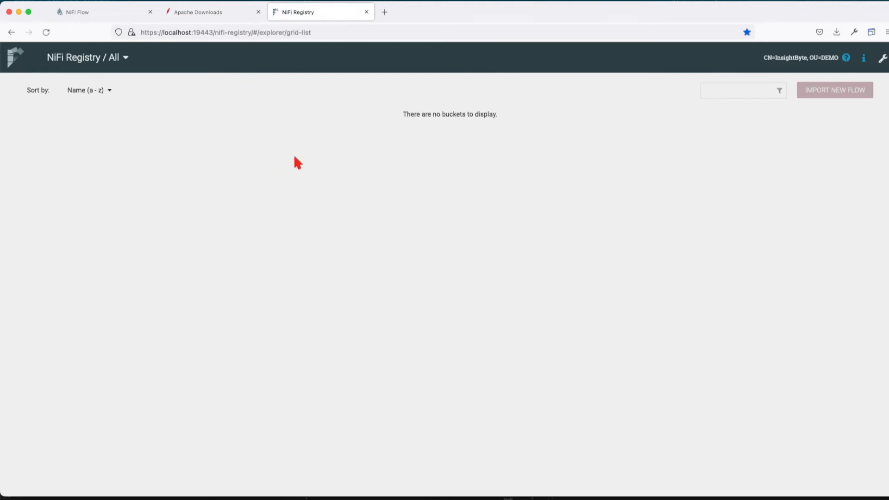
mouse_move(317, 165)
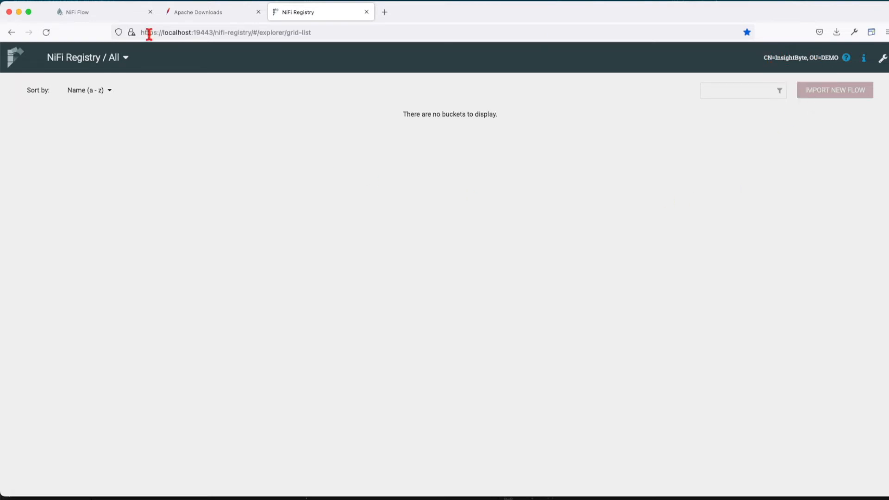
mouse_move(786, 75)
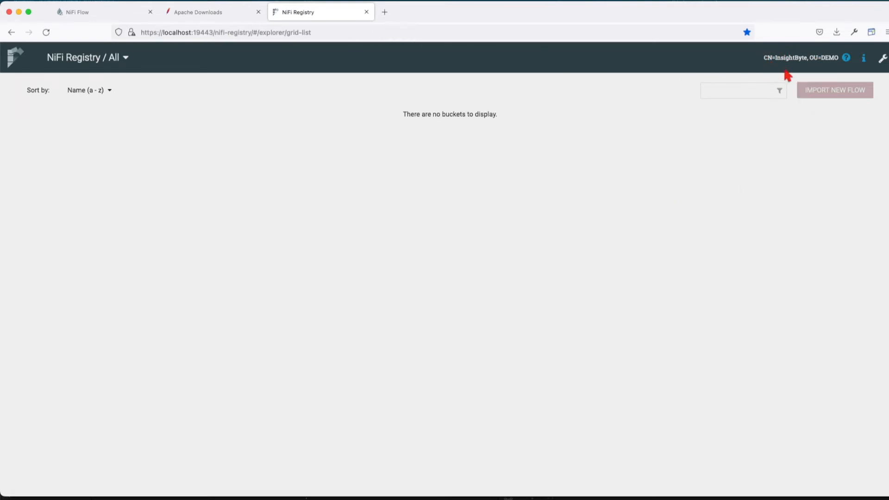
mouse_move(694, 254)
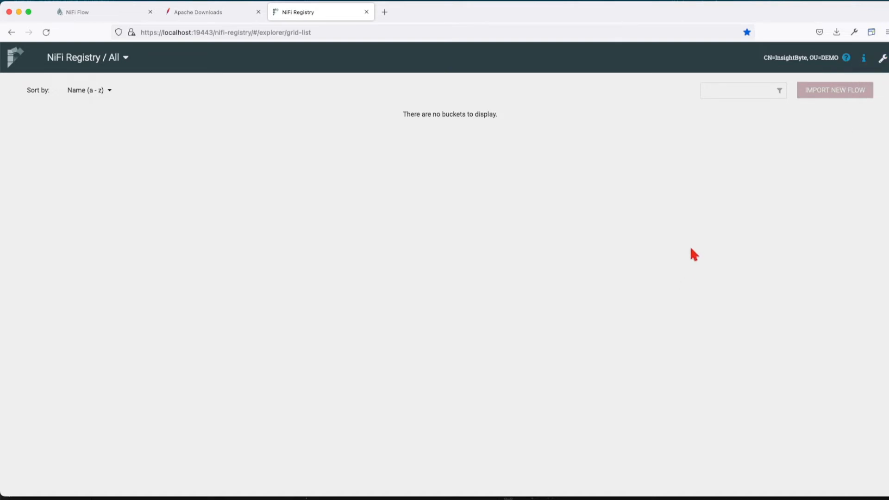
mouse_move(748, 171)
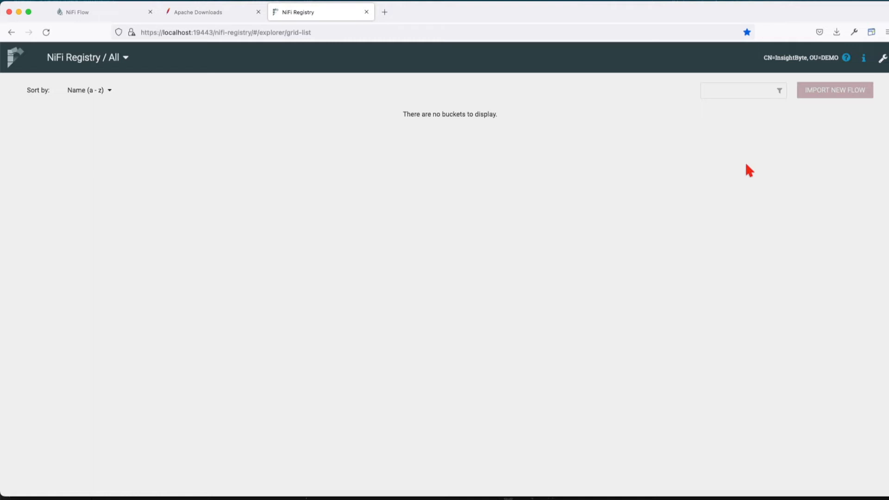
mouse_move(745, 192)
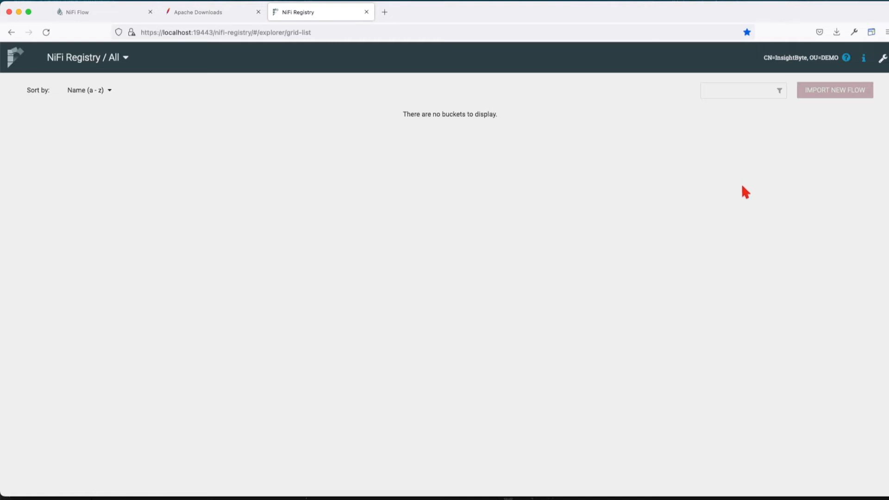
Step: Switch from the empty registry page to the NiFi Flow canvas
click(105, 11)
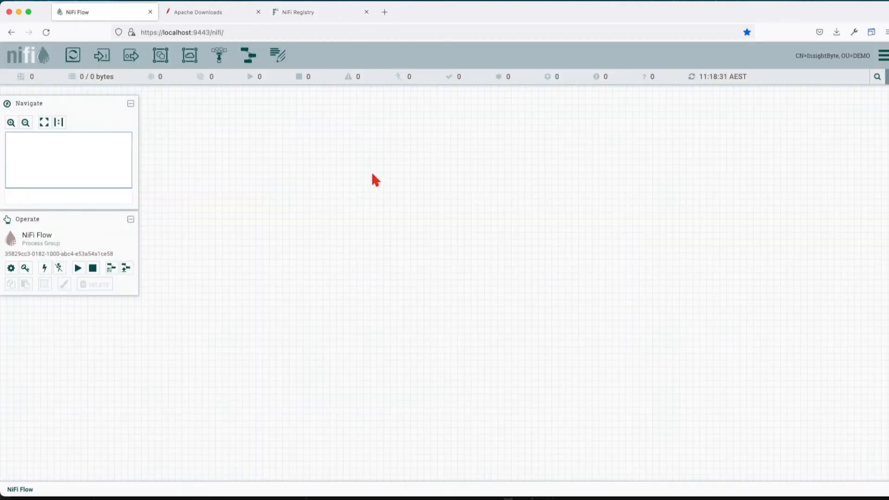
Step: Under Administration > Users, add the user CN=localhost, OU=NIFI
click(320, 12)
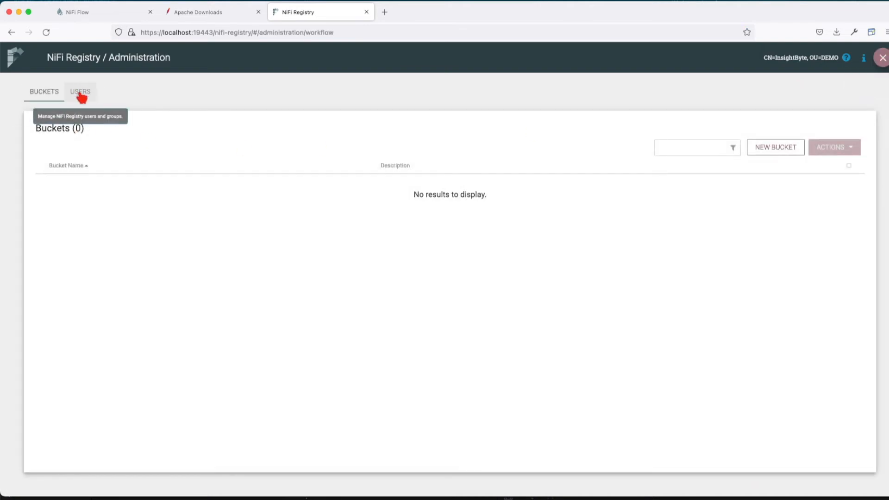
click(80, 92)
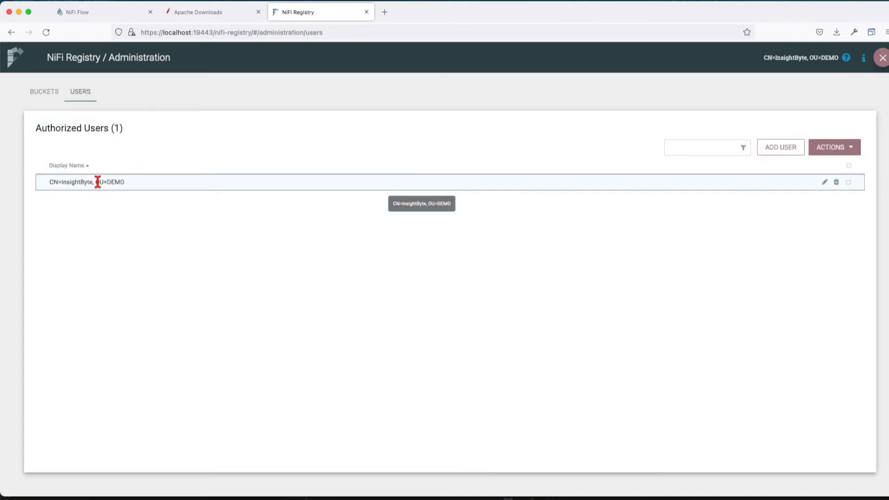
click(780, 147)
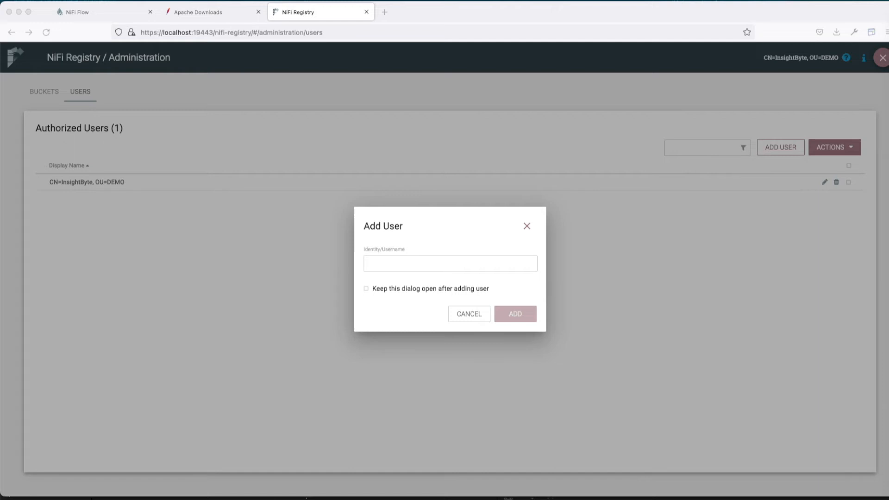
text(CN=localhost, OU=NIFI)
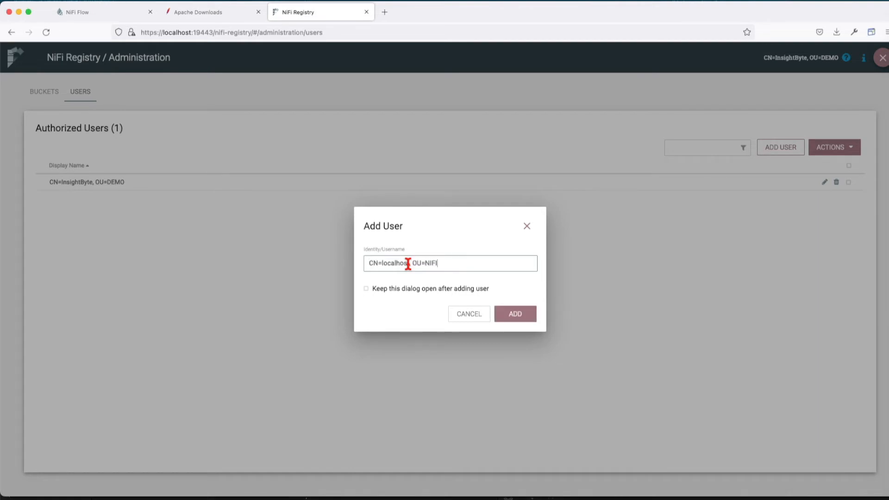
click(514, 314)
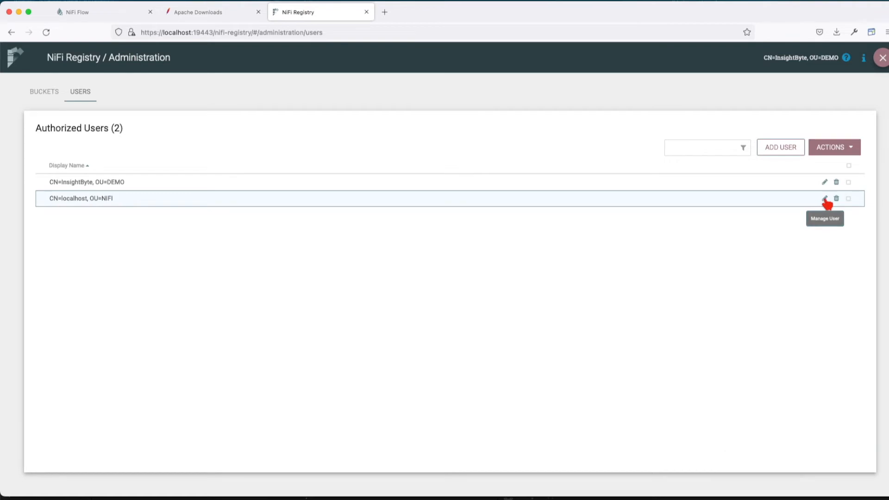
Step: Grant CN=localhost, OU=NIFI the Read privilege under Can manage buckets
click(825, 198)
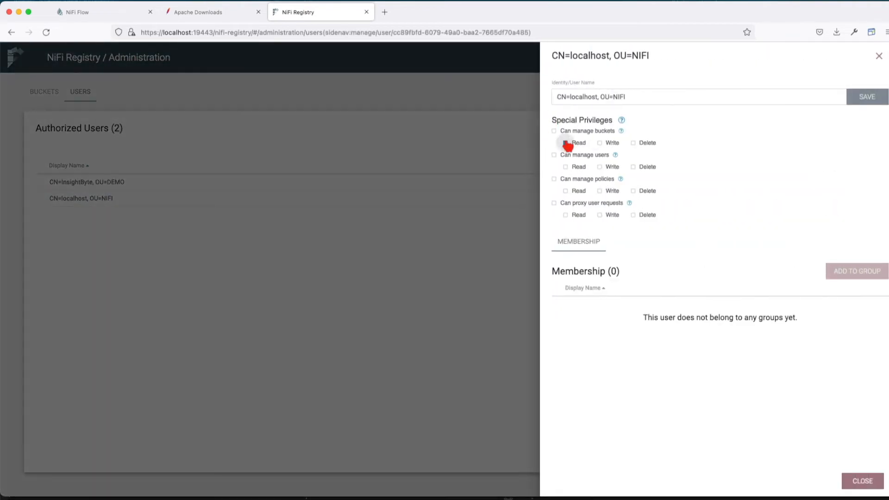
click(564, 143)
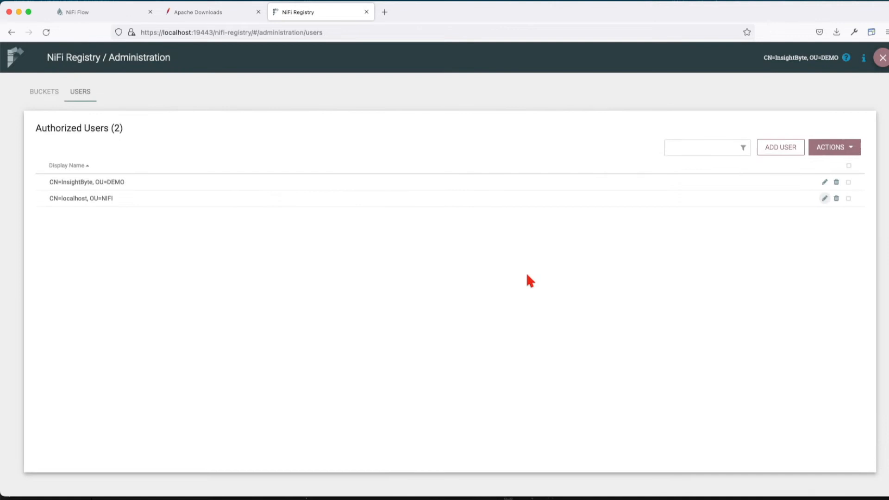
click(101, 12)
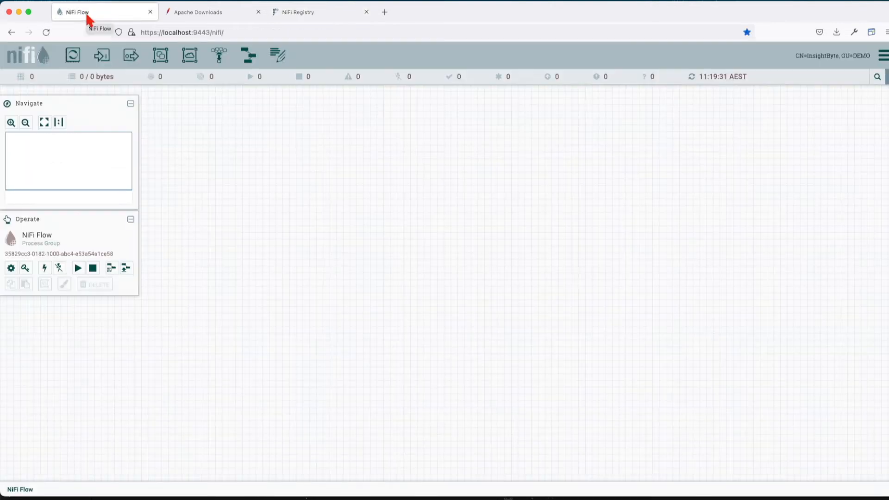
mouse_move(813, 132)
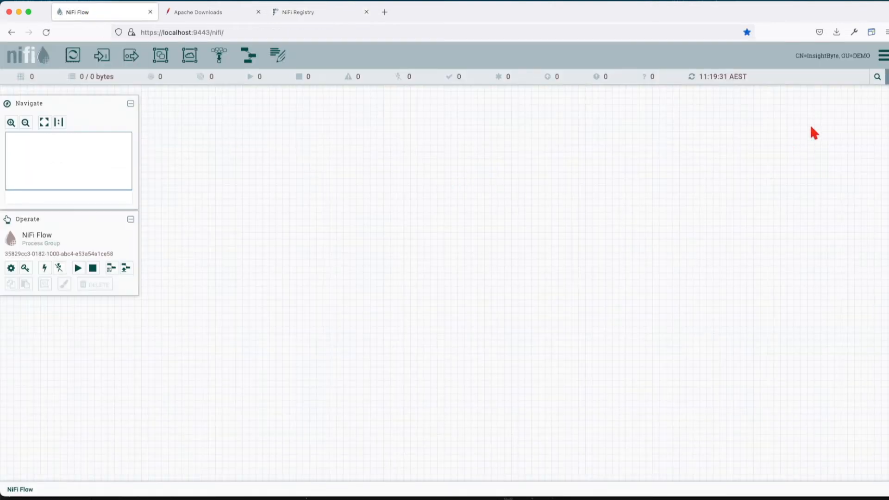
click(882, 54)
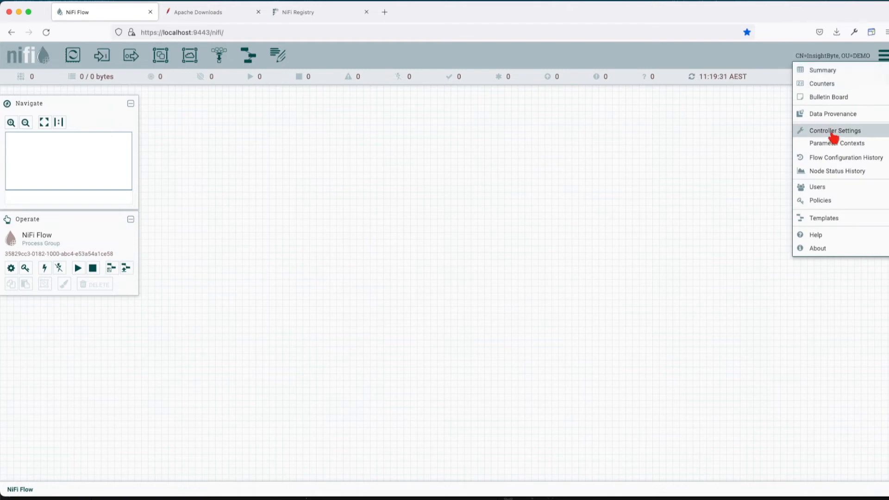
click(834, 131)
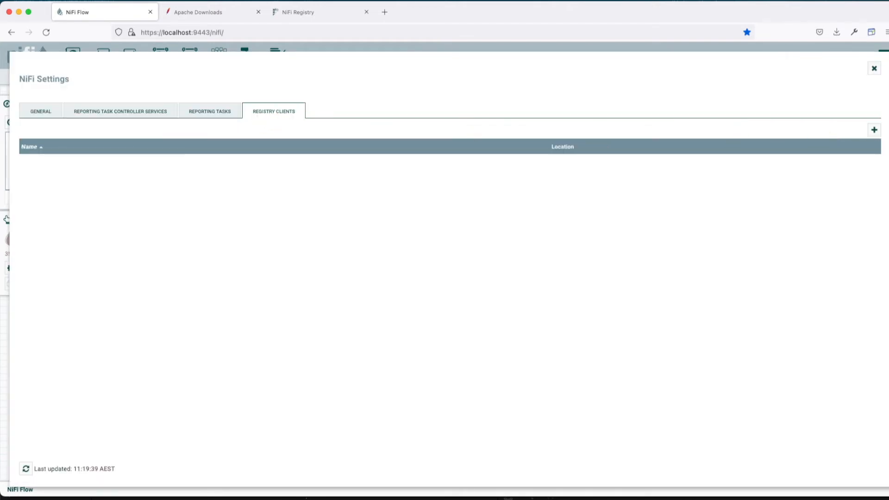
click(873, 130)
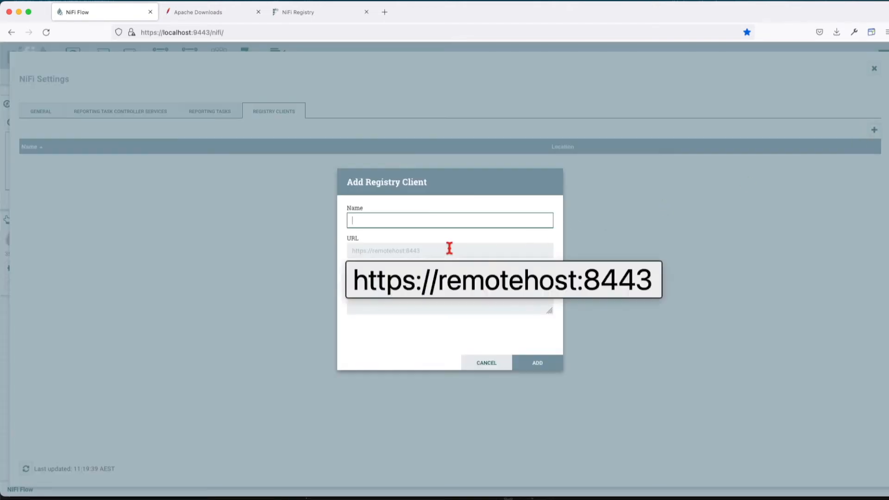
click(320, 12)
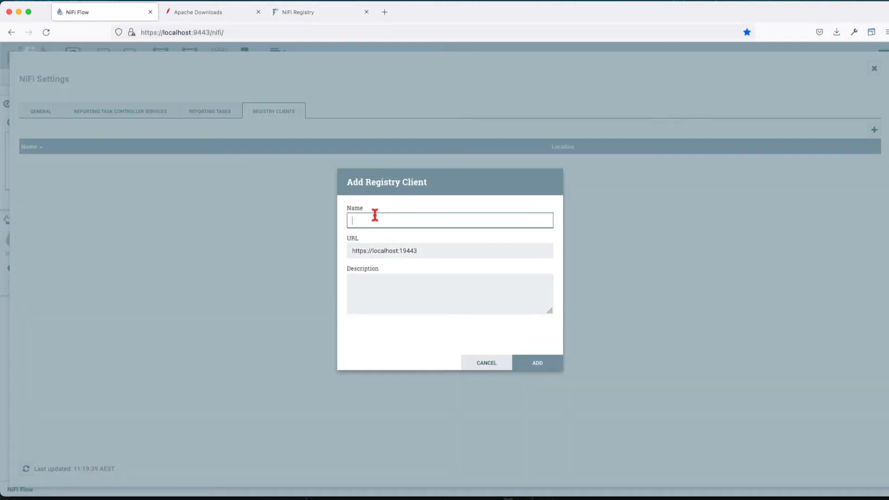
click(536, 362)
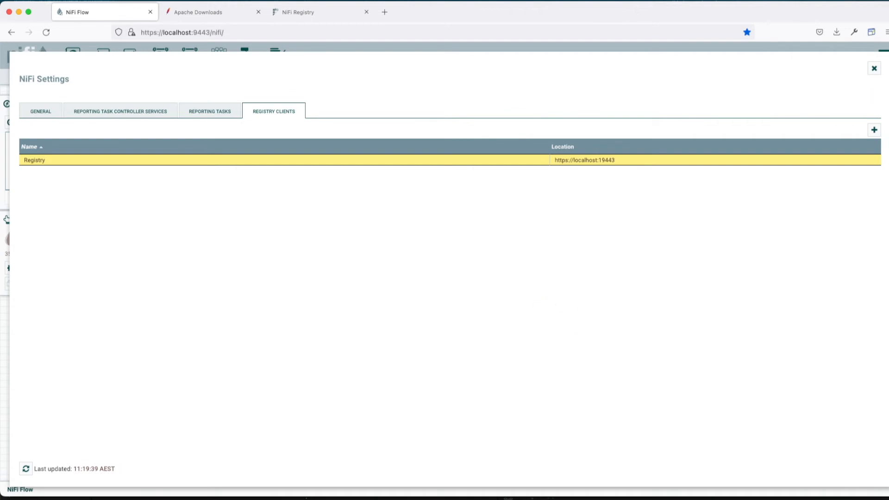
click(874, 68)
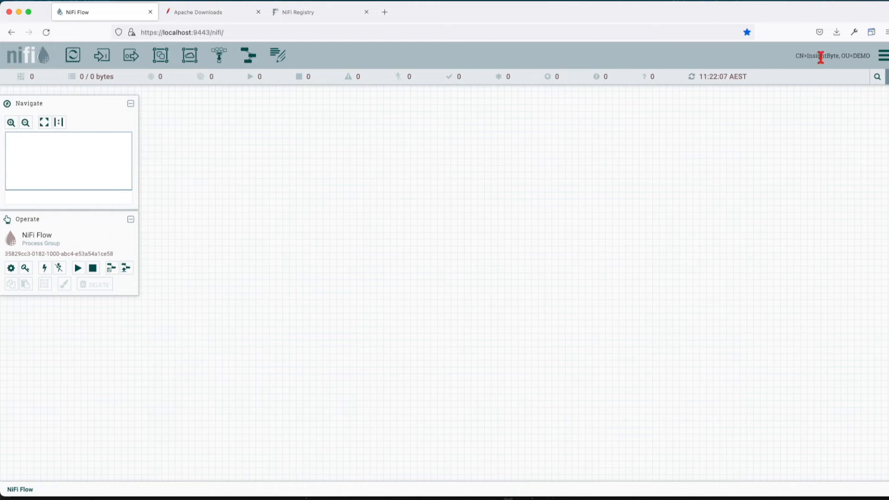
Step: From the global menu reach Access Policies and the retrieve site-to-site details policy
click(879, 55)
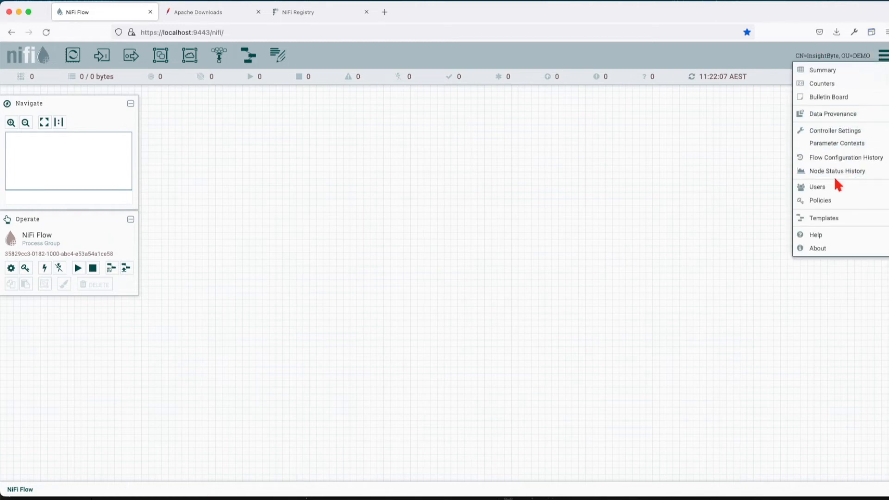
click(816, 186)
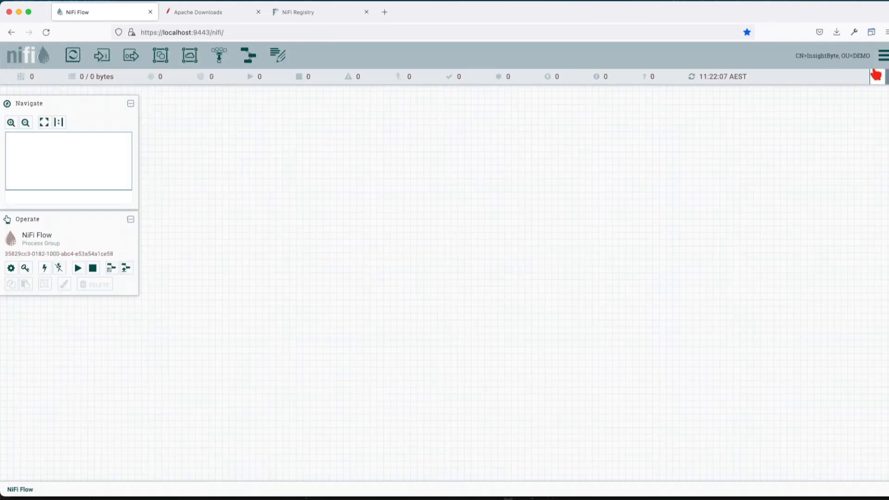
click(882, 55)
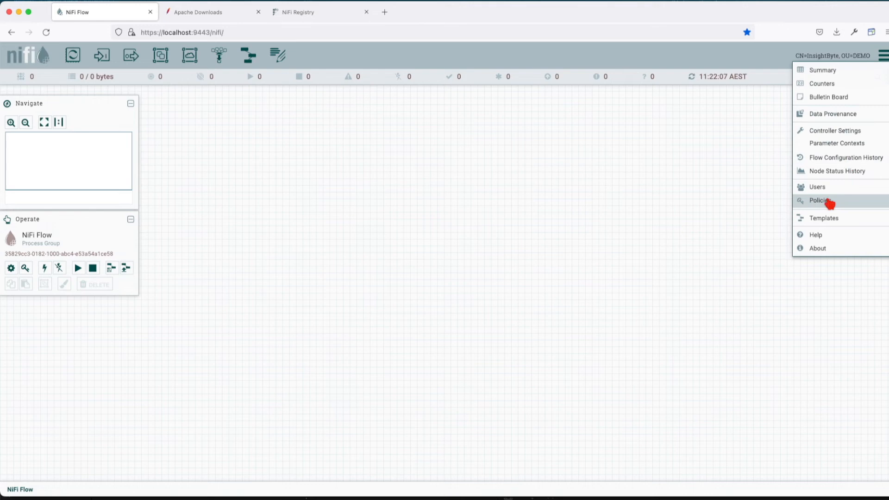
click(819, 200)
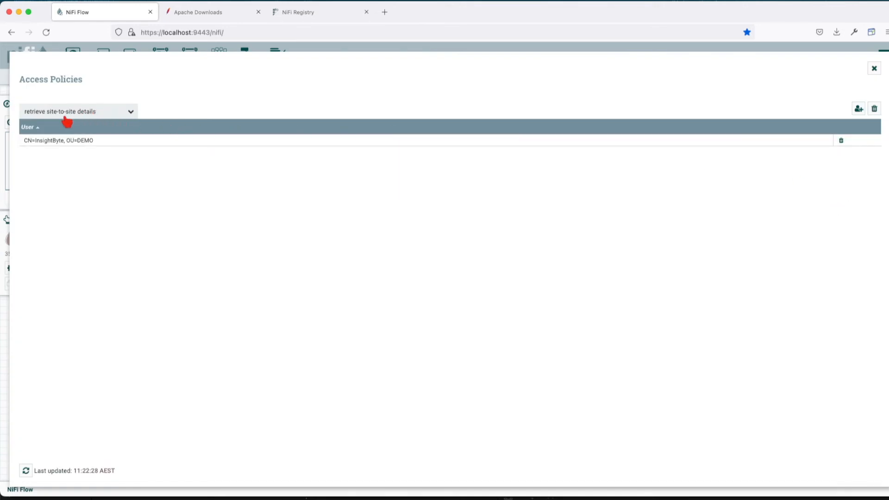
mouse_move(83, 119)
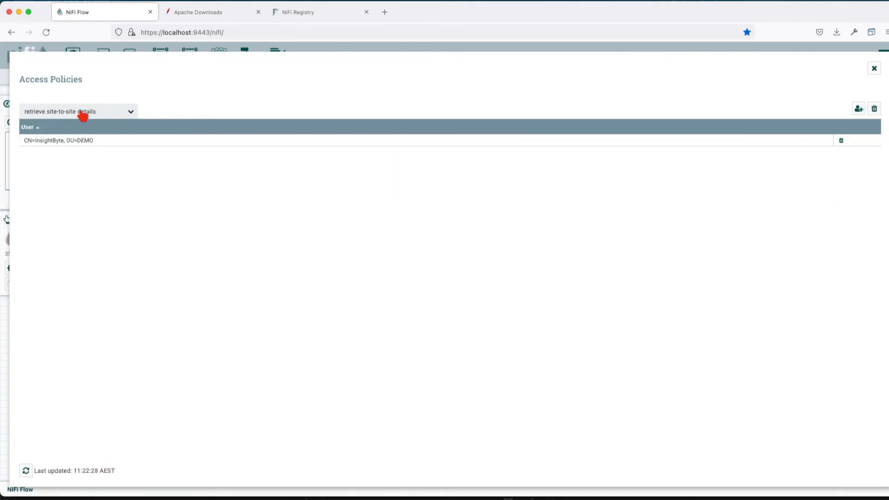
click(857, 108)
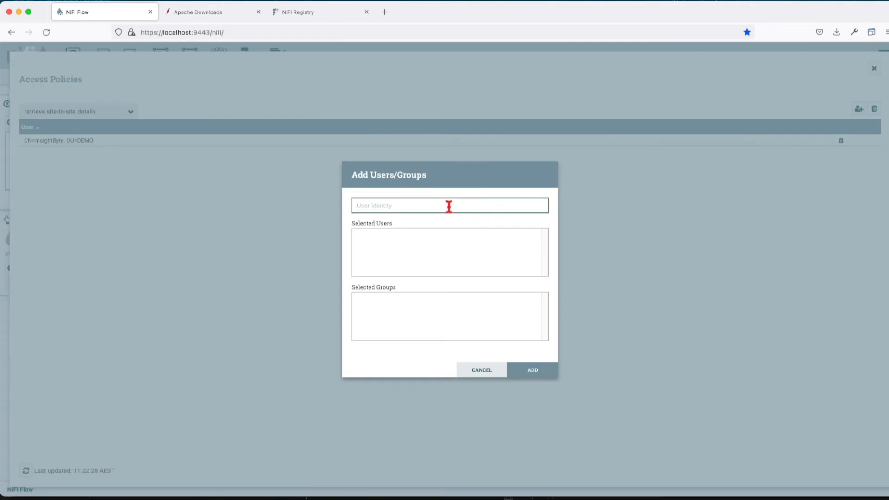
Step: Add CN=localhost, OU=NIFI to the site-to-site details policy and return to the canvas
click(450, 205)
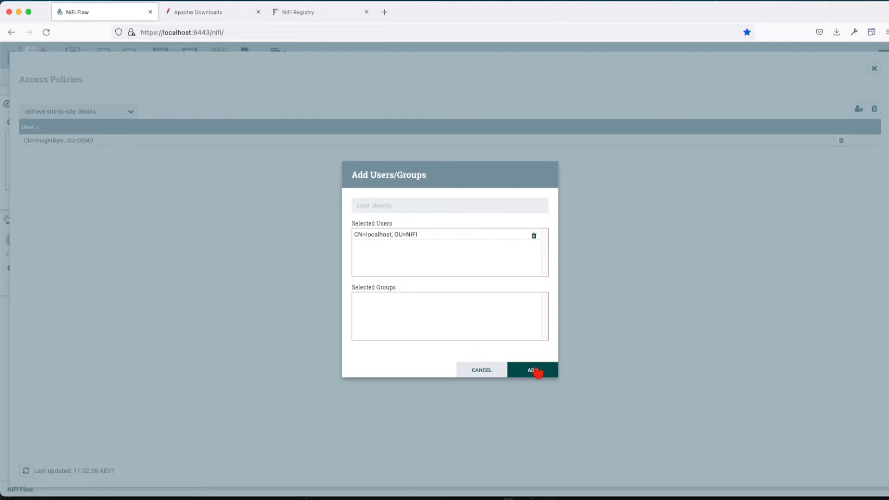
click(77, 112)
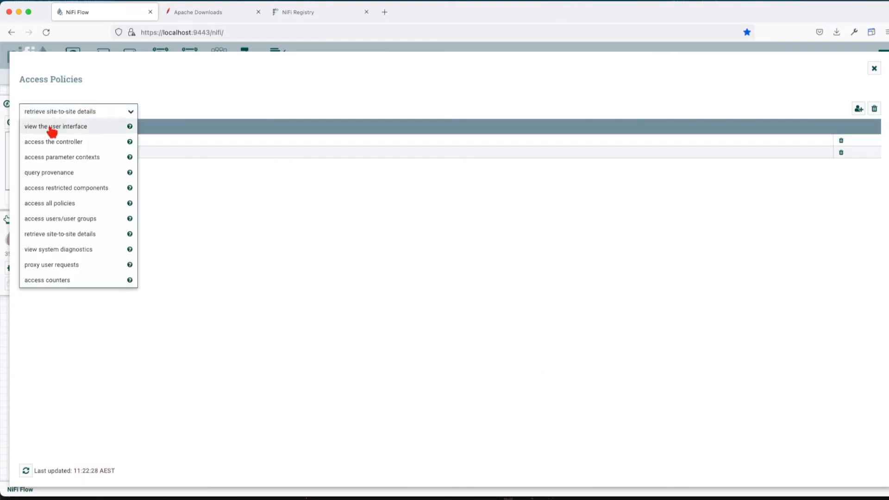
click(858, 109)
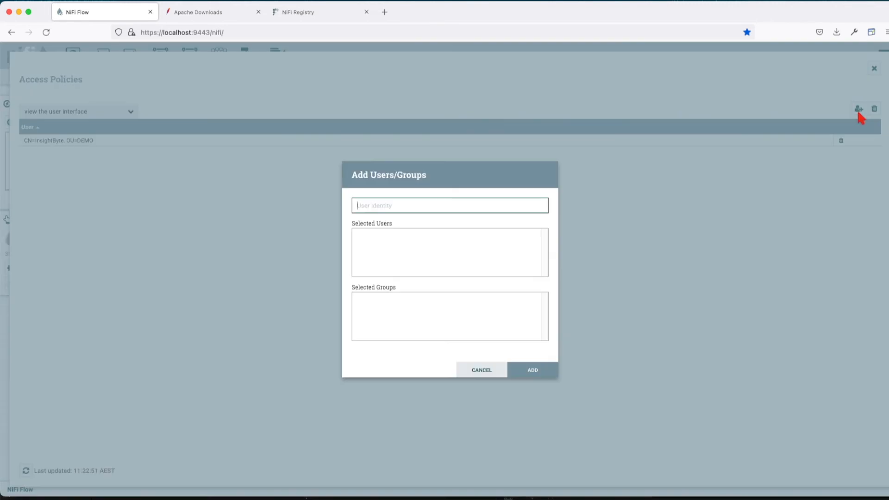
click(449, 205)
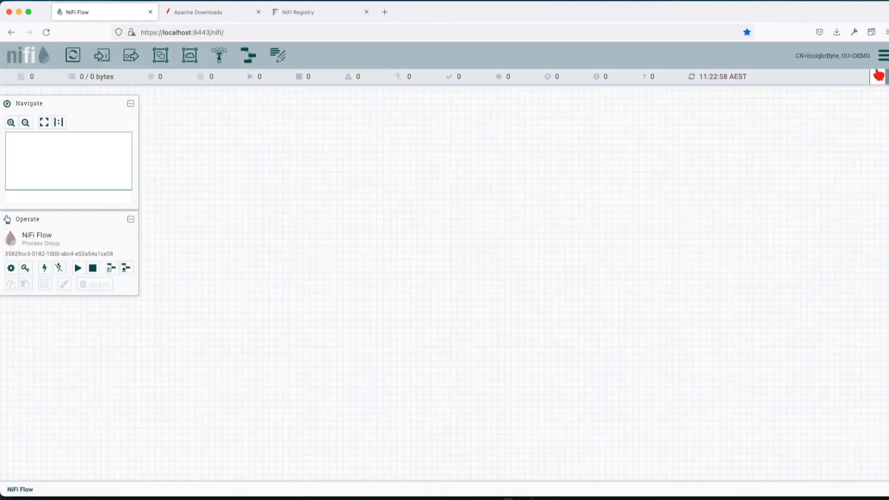
Step: In the registry Settings, create a new bucket named demo
click(319, 12)
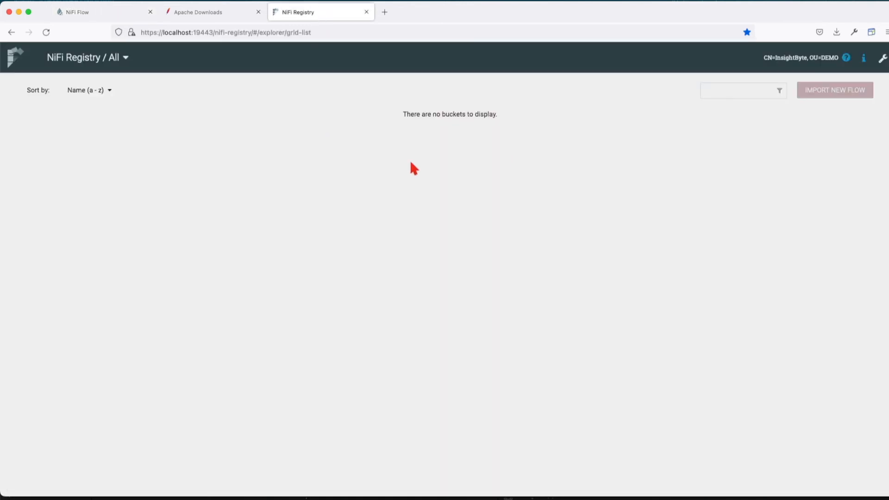
mouse_move(881, 58)
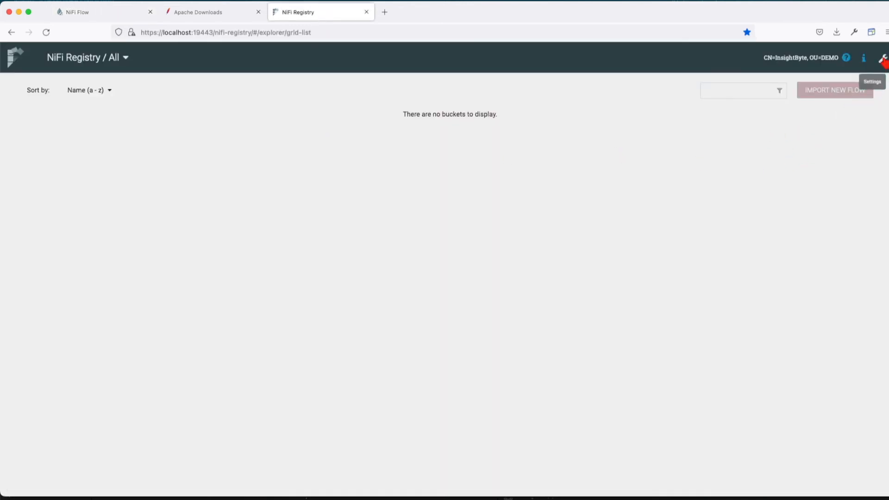
click(882, 58)
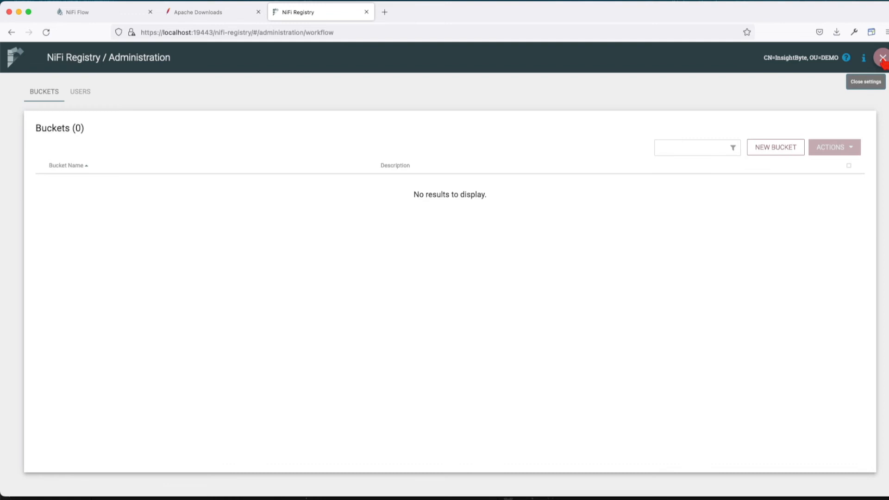
click(775, 147)
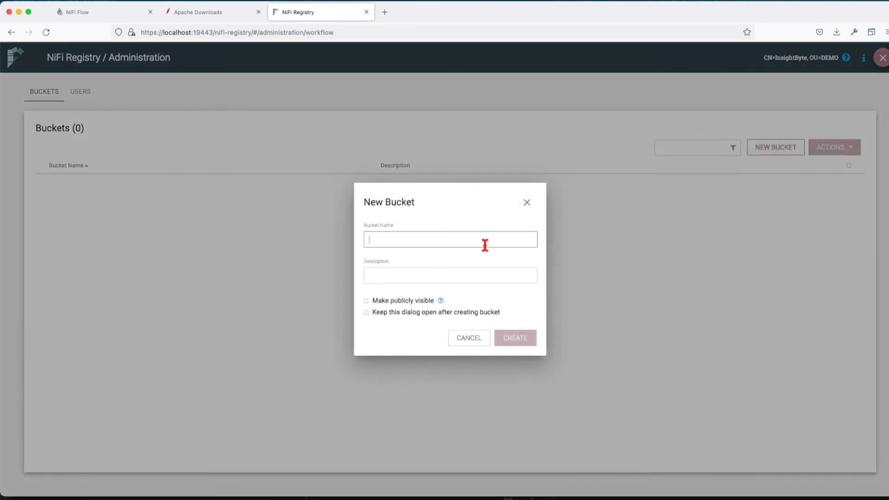
click(514, 337)
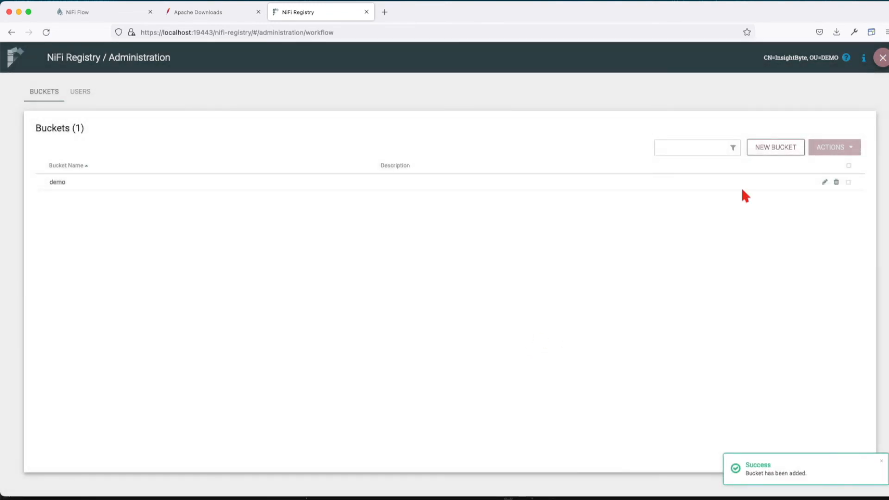
mouse_move(805, 272)
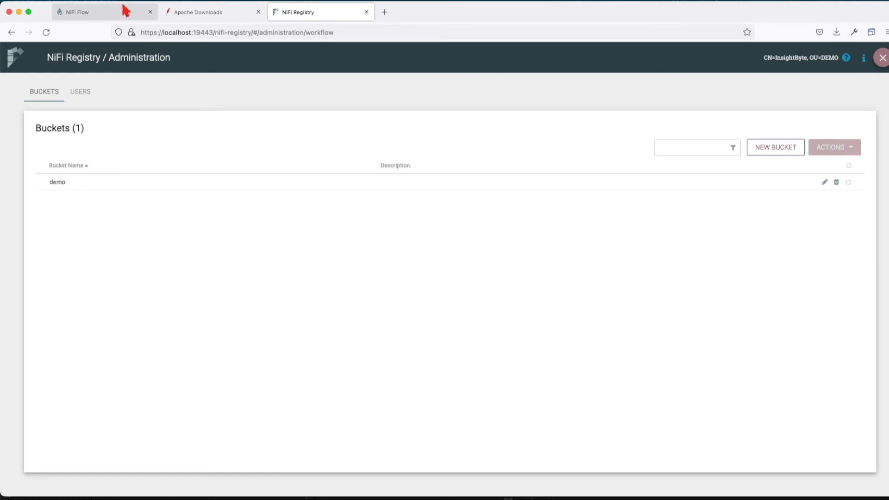
Step: Add a new process group named demo-pg to the NiFi flow canvas
click(85, 12)
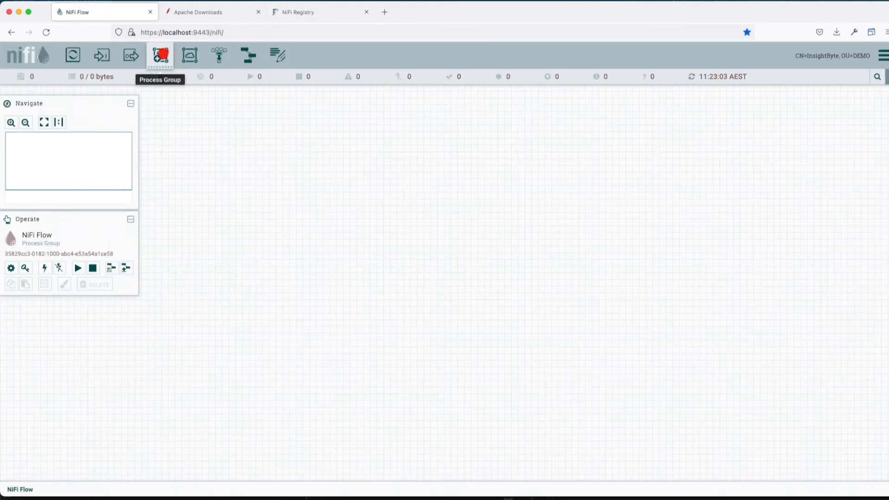
click(160, 55)
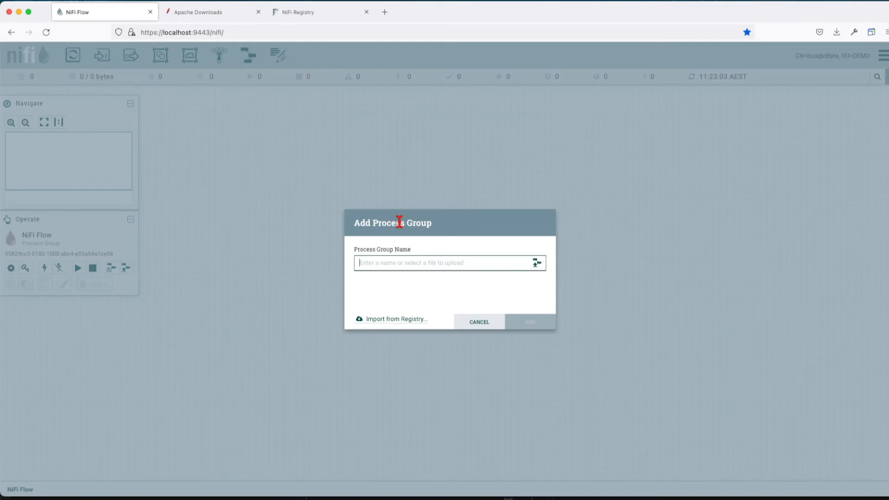
click(528, 321)
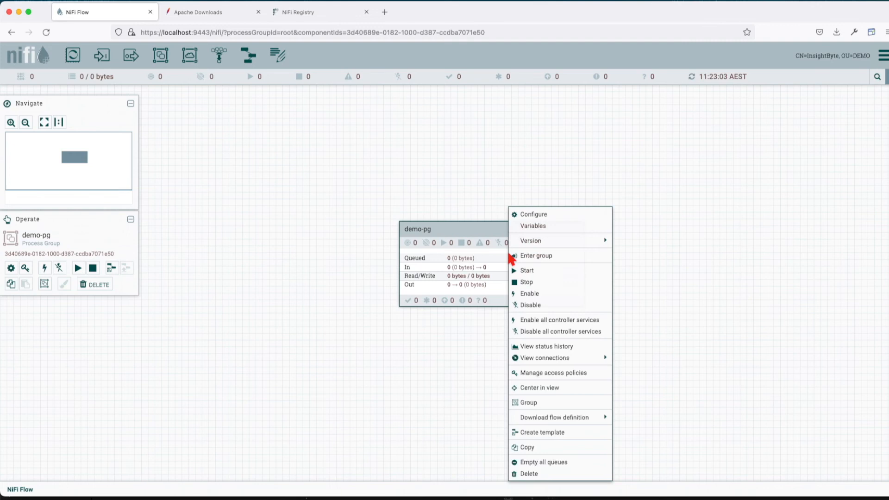
mouse_move(531, 241)
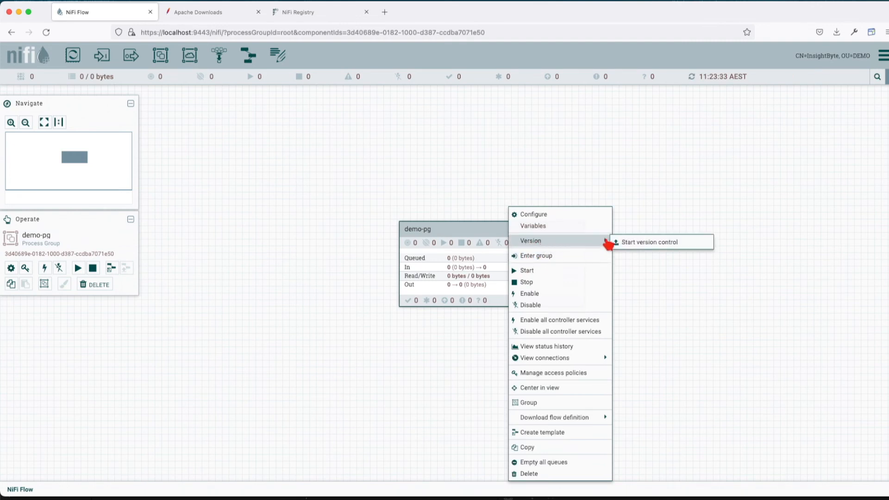
Step: Start version control on demo-pg with flow name demo-pg and save version 1 to the demo bucket
click(651, 241)
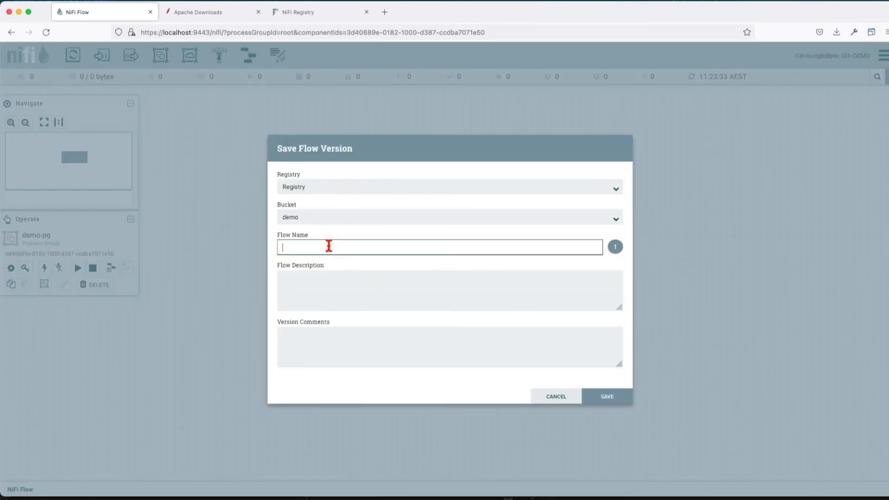
text(demo-pg)
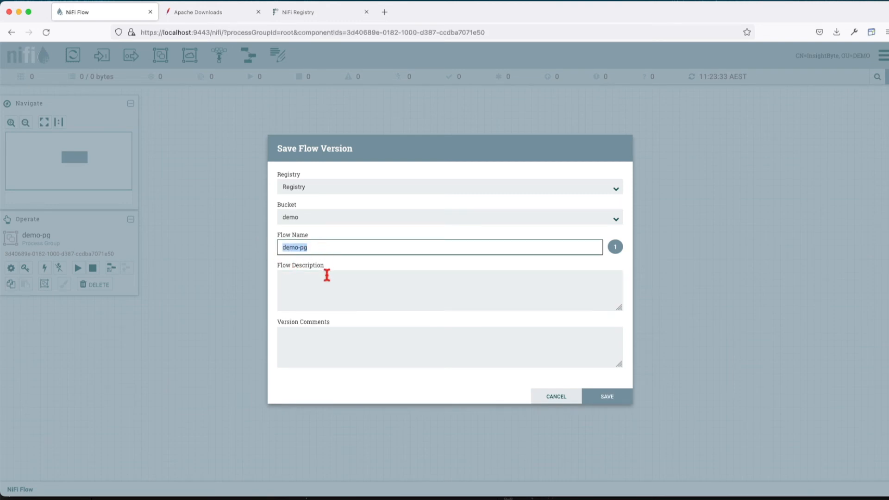
click(449, 290)
text(initial)
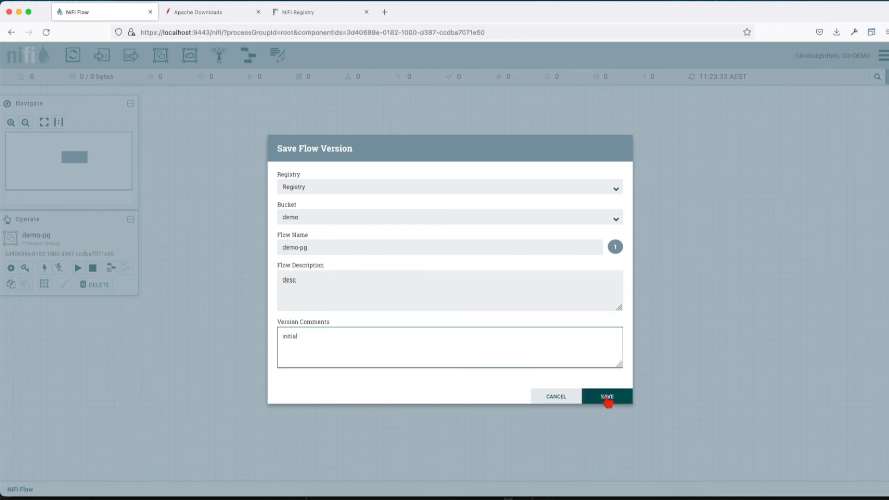
click(606, 396)
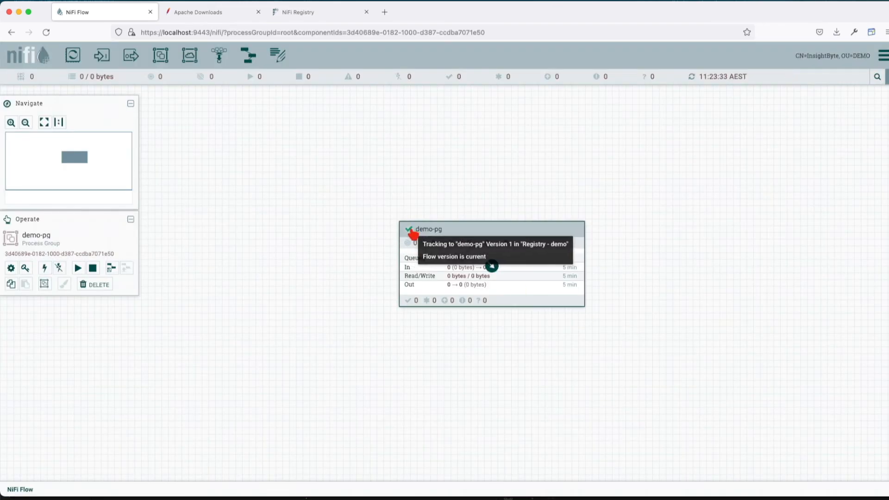
mouse_move(434, 235)
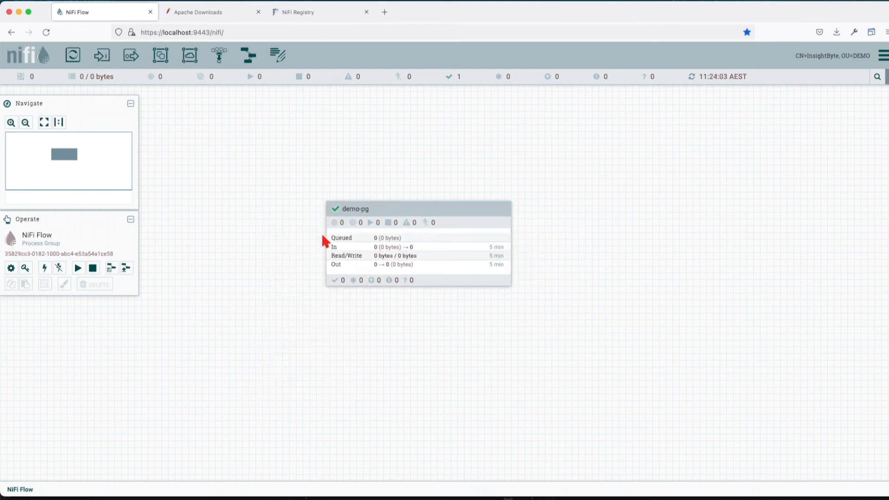
Step: Review the demo-pg flow's Version 1 entry in the Registry demo bucket via its Actions menu
click(320, 11)
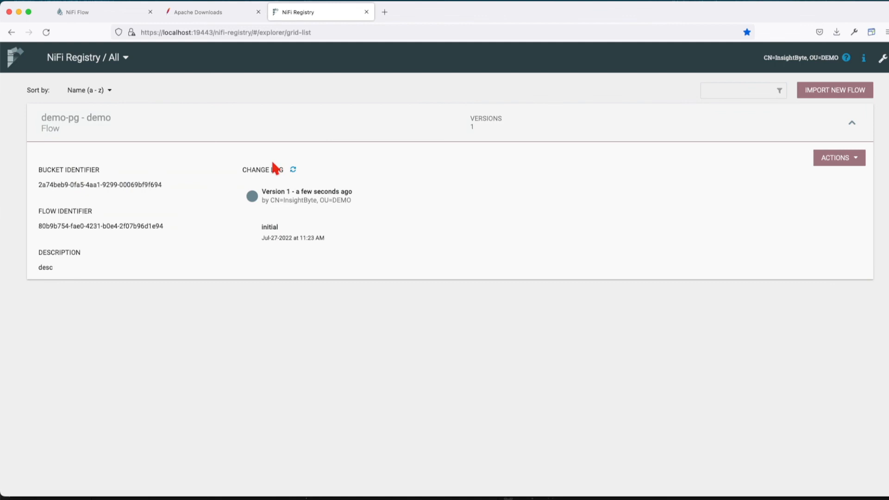
click(839, 157)
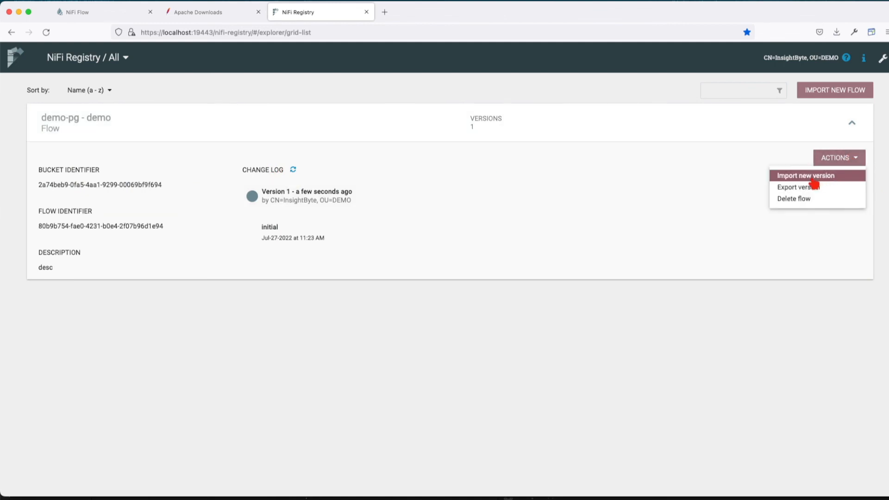
mouse_move(799, 187)
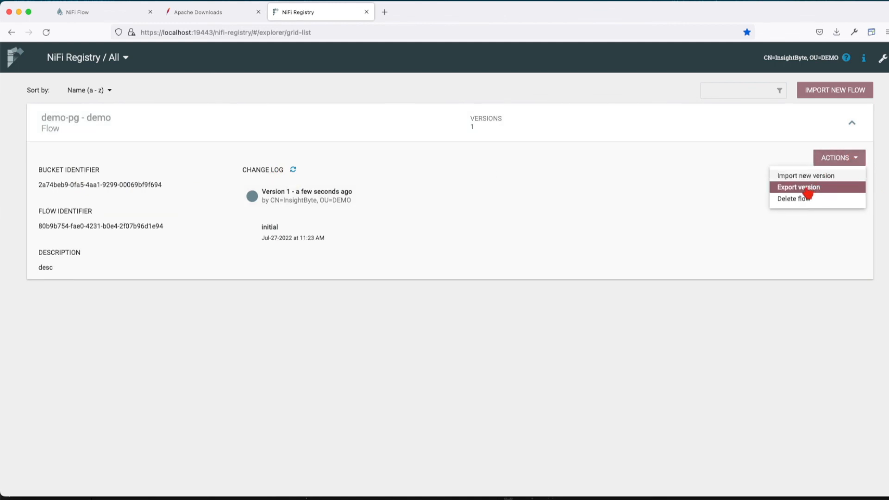